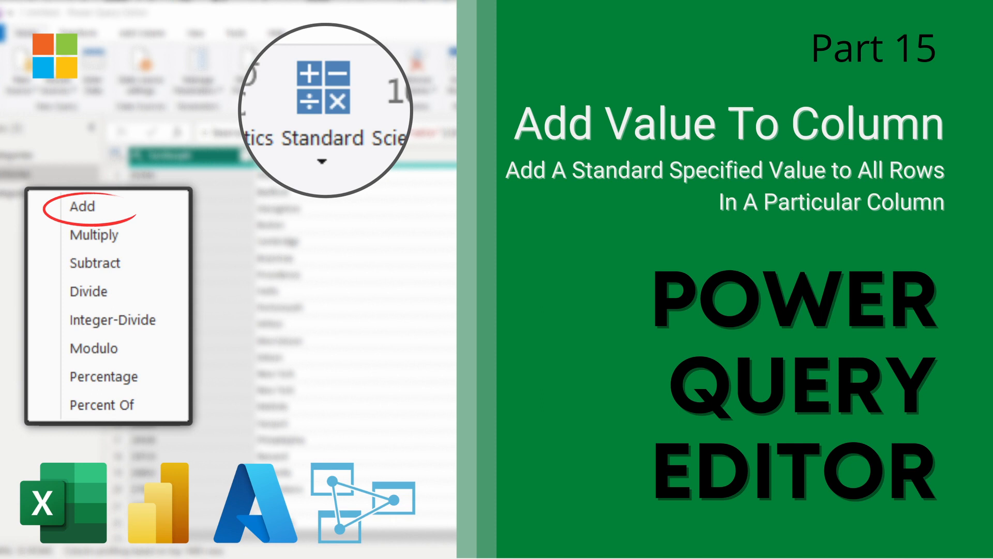
Browse the Orders columns and bring up the Transform ribbon commands
click(597, 122)
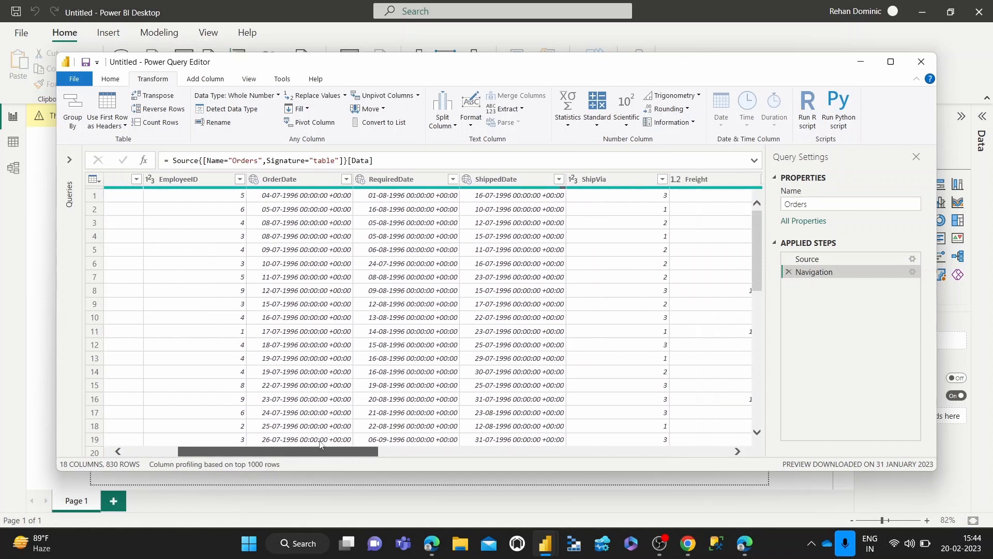
scroll(right, 3)
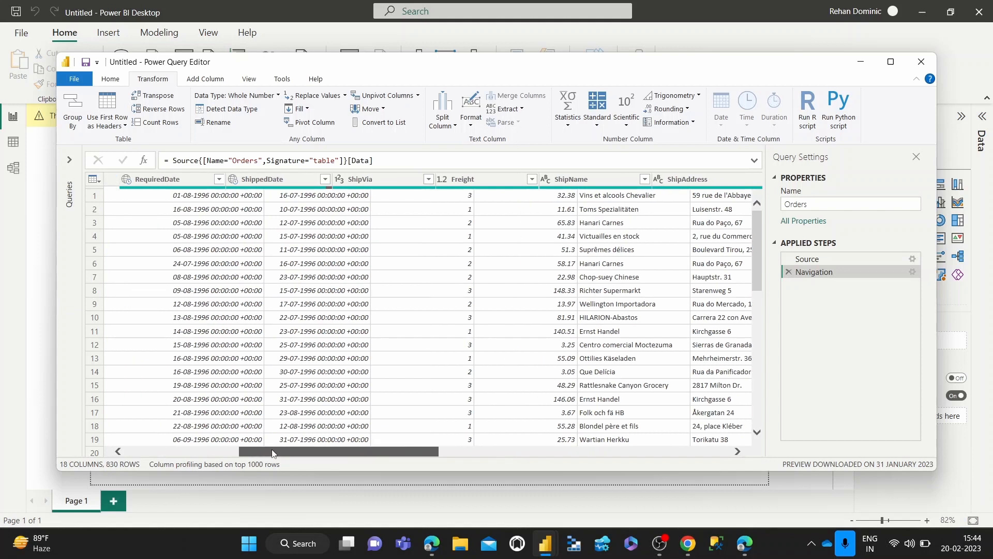
scroll(left, 3)
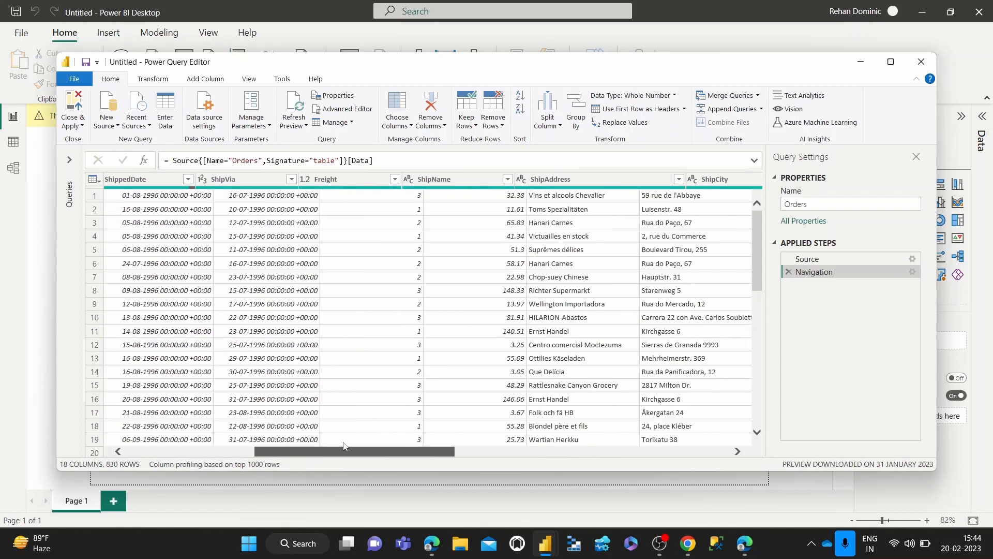
scroll(left, 3)
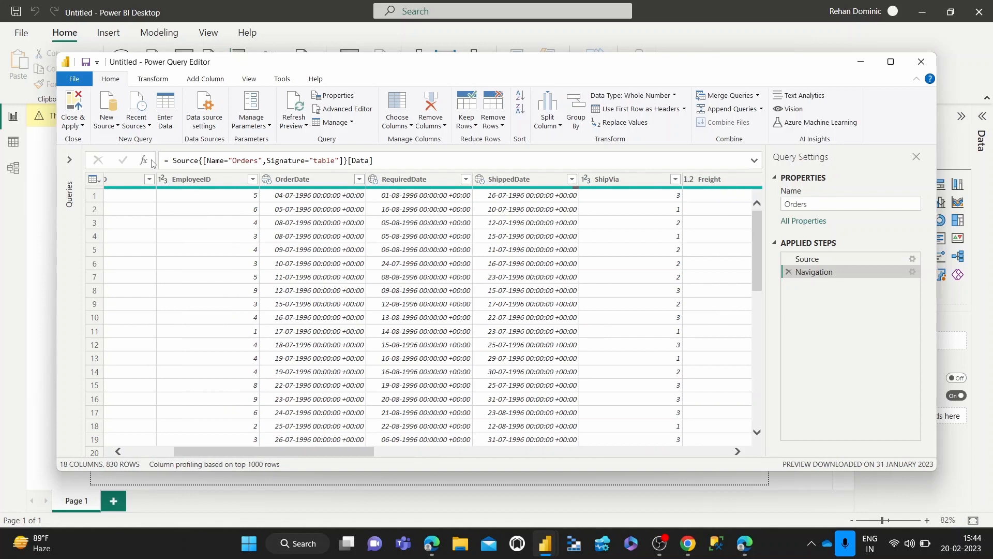
click(153, 78)
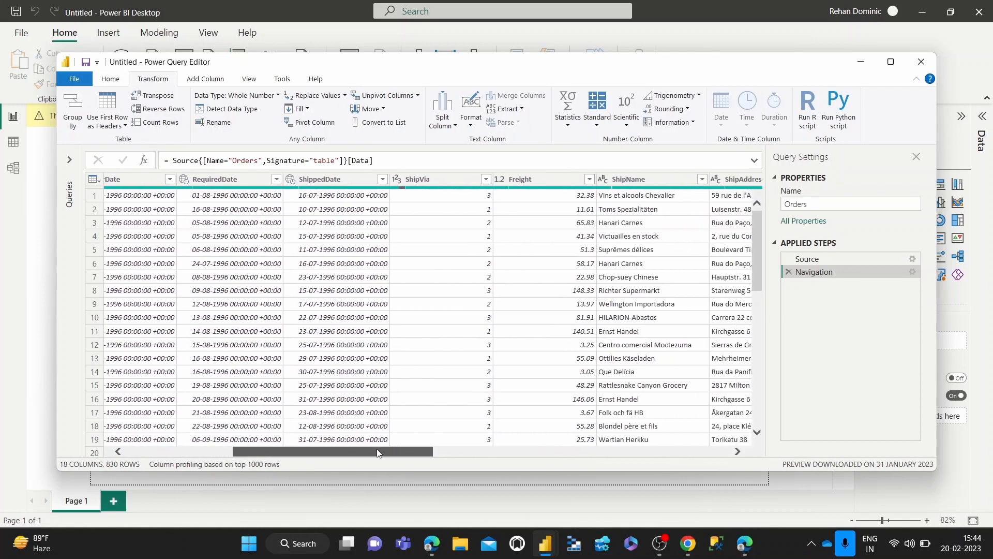
scroll(right, 3)
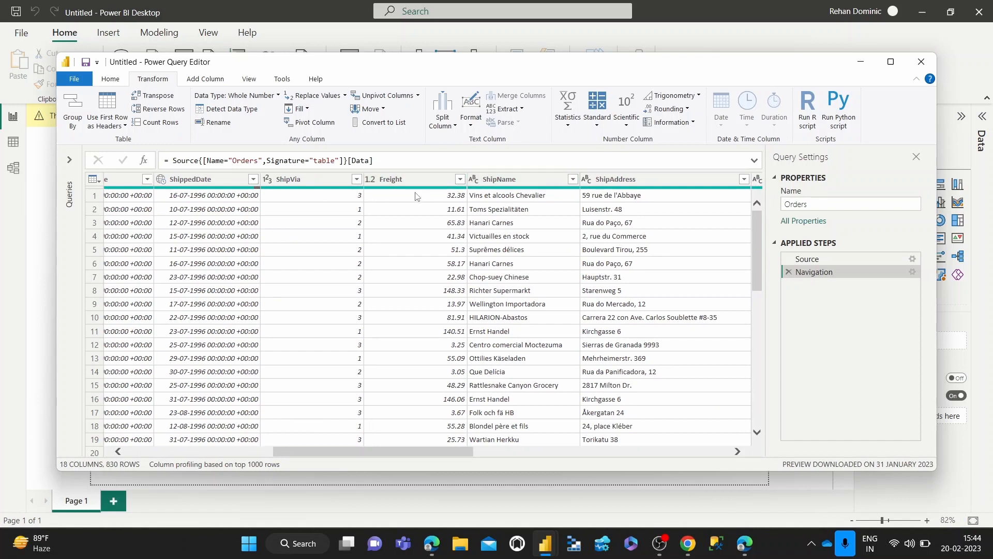
Select the Freight column and review its data type, leaving it as Decimal Number
click(391, 179)
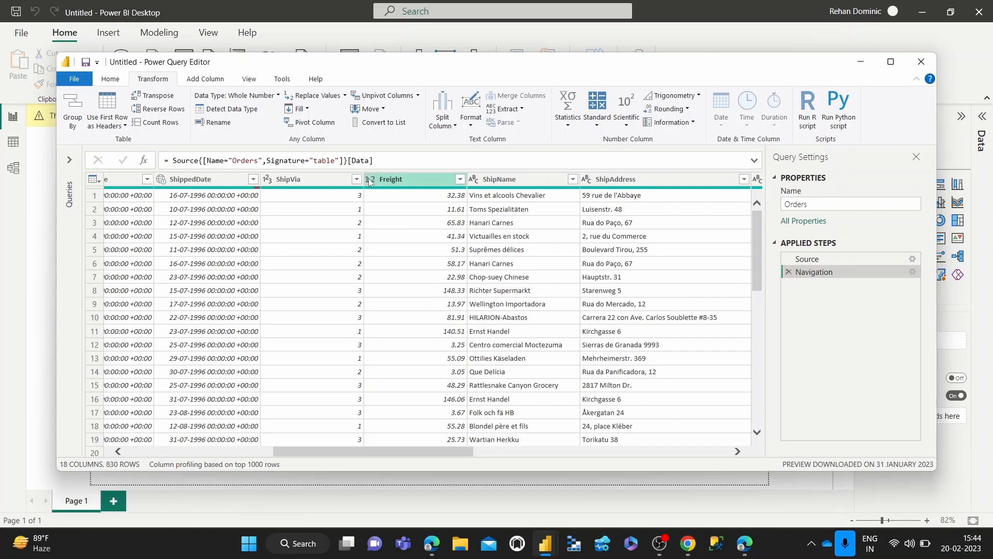
click(370, 180)
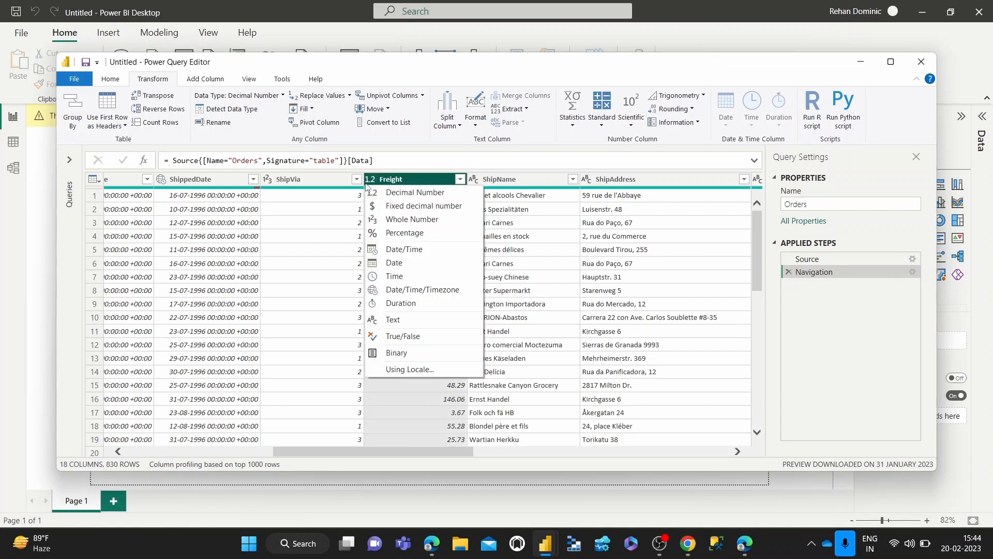
click(415, 179)
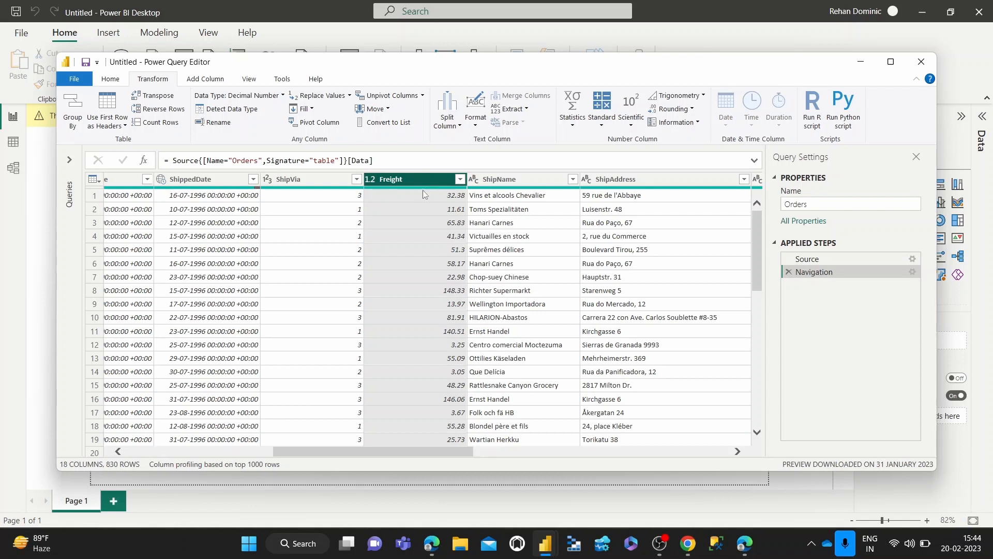
mouse_move(400, 176)
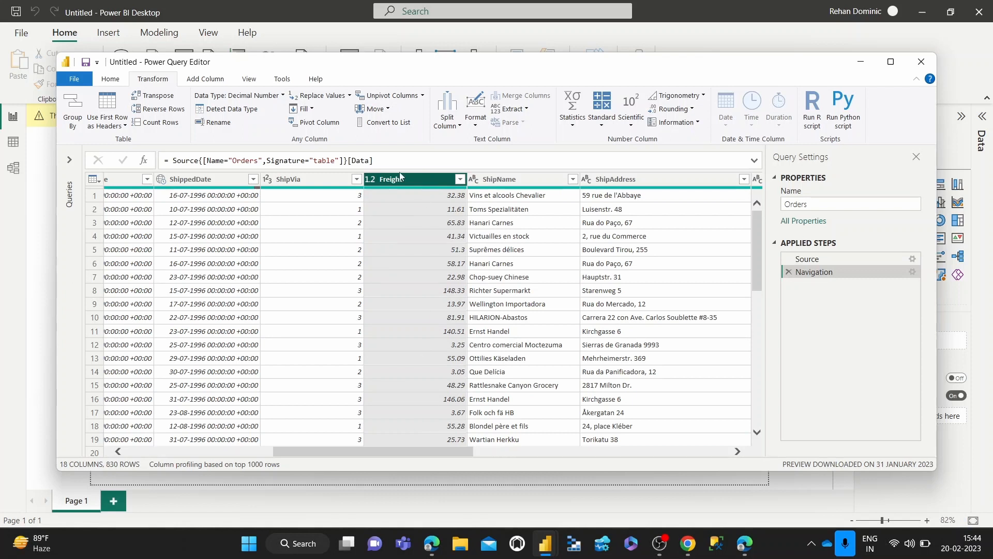
mouse_move(425, 376)
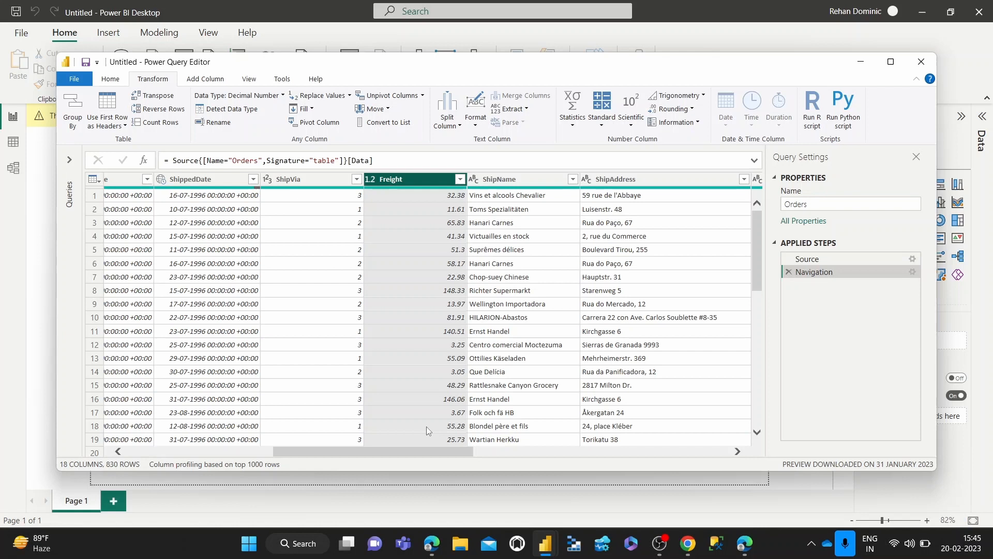
mouse_move(399, 320)
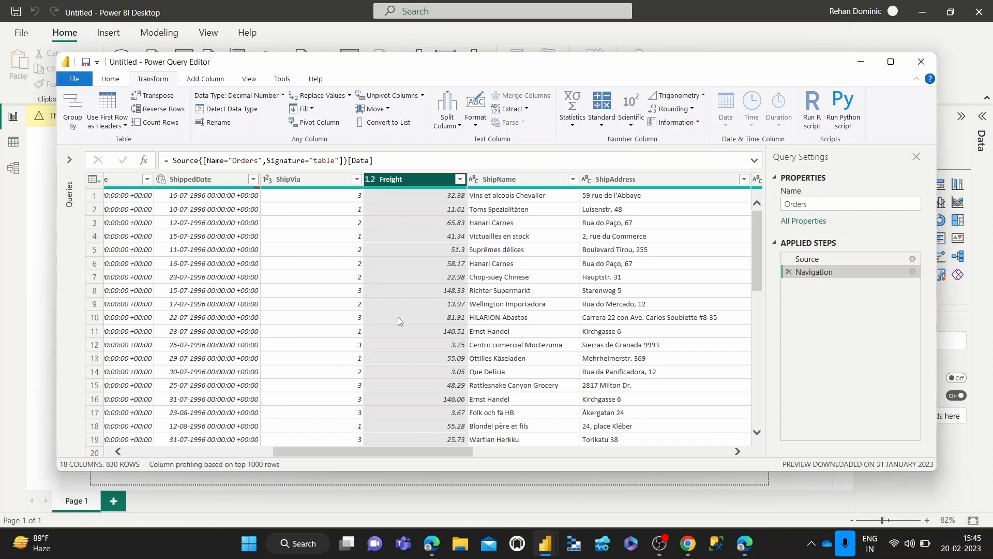
mouse_move(406, 182)
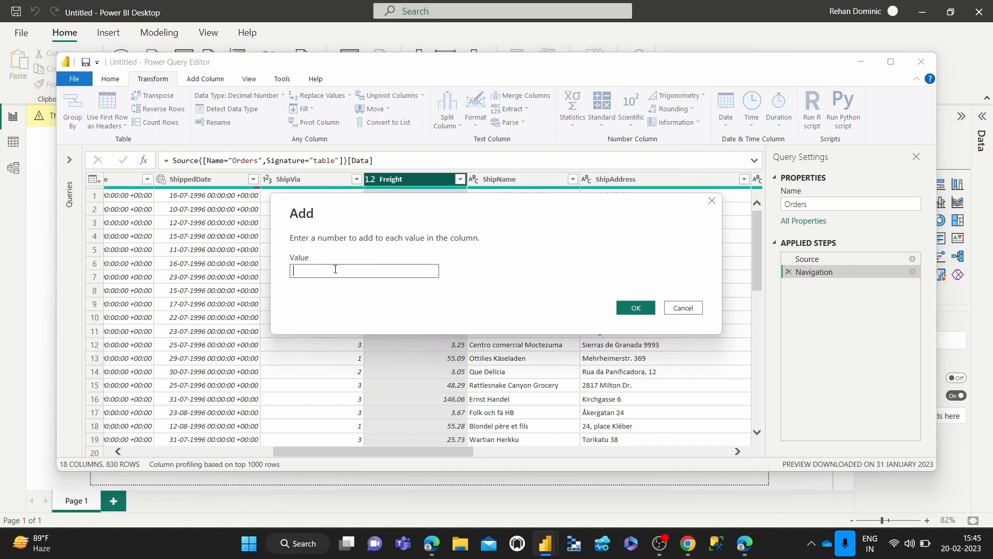
Enter 10.0 as the Add value so every Freight value increases by 10
text(10)
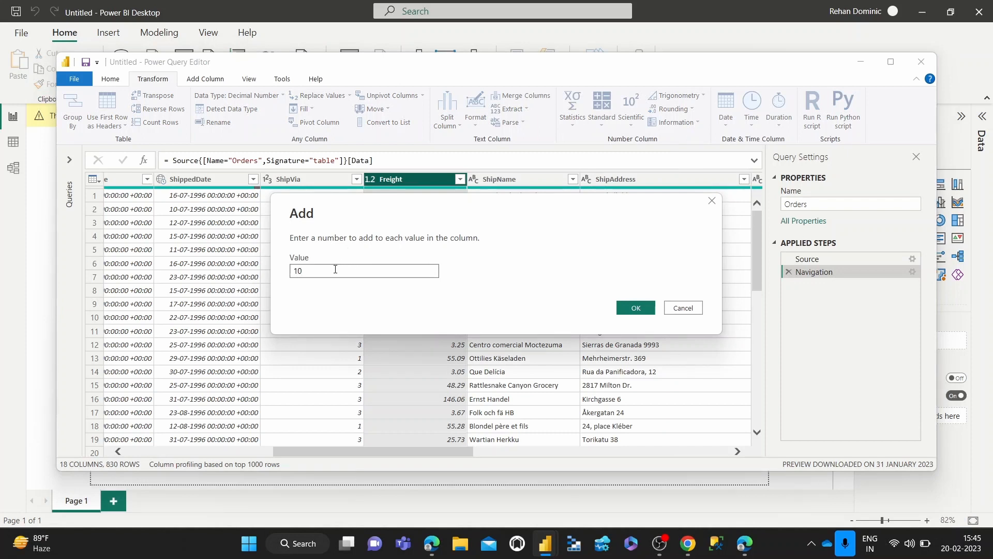
text(.0)
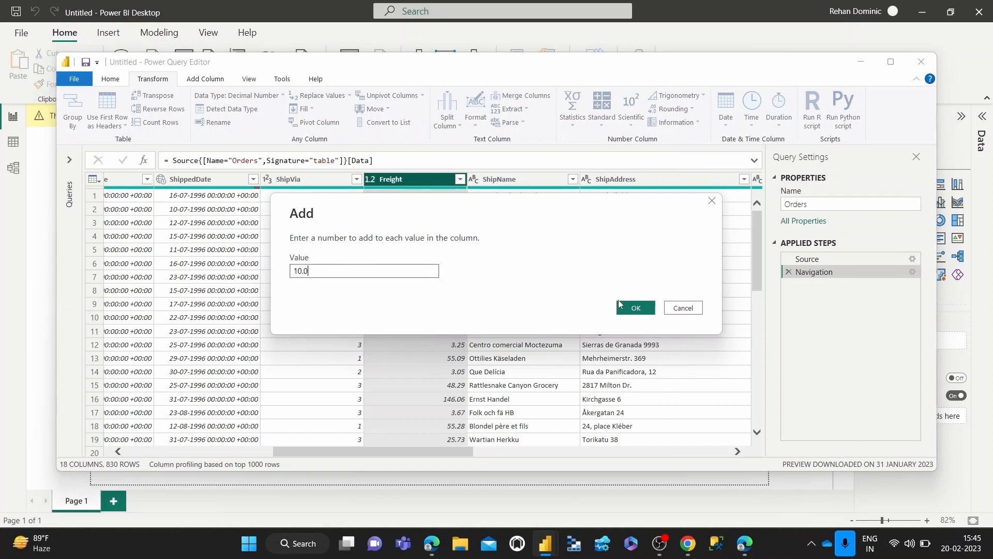
click(635, 307)
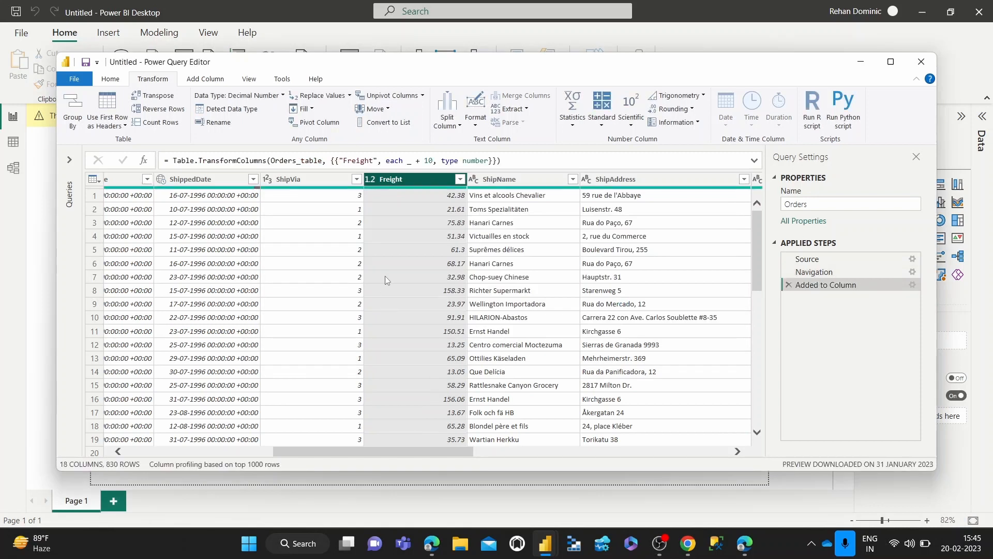
mouse_move(447, 209)
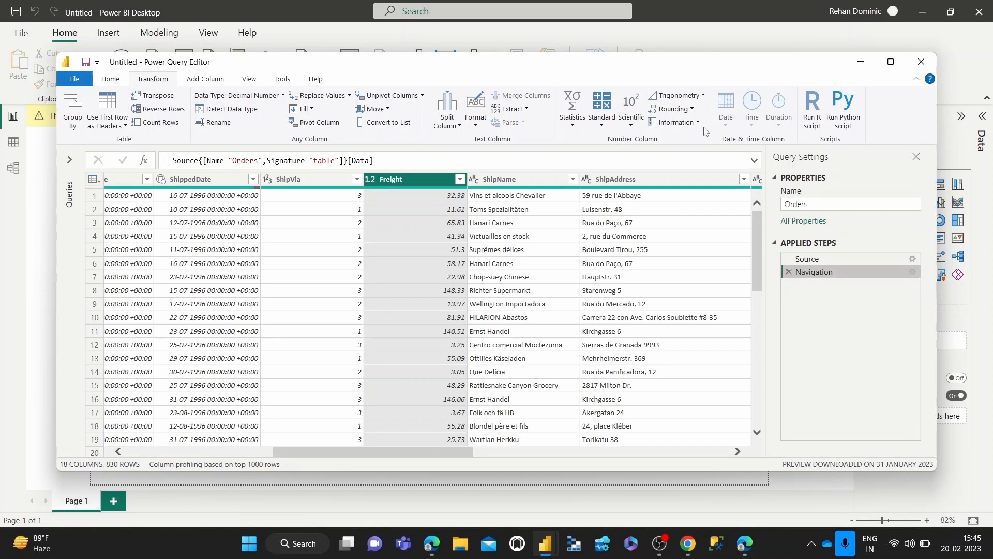
click(600, 111)
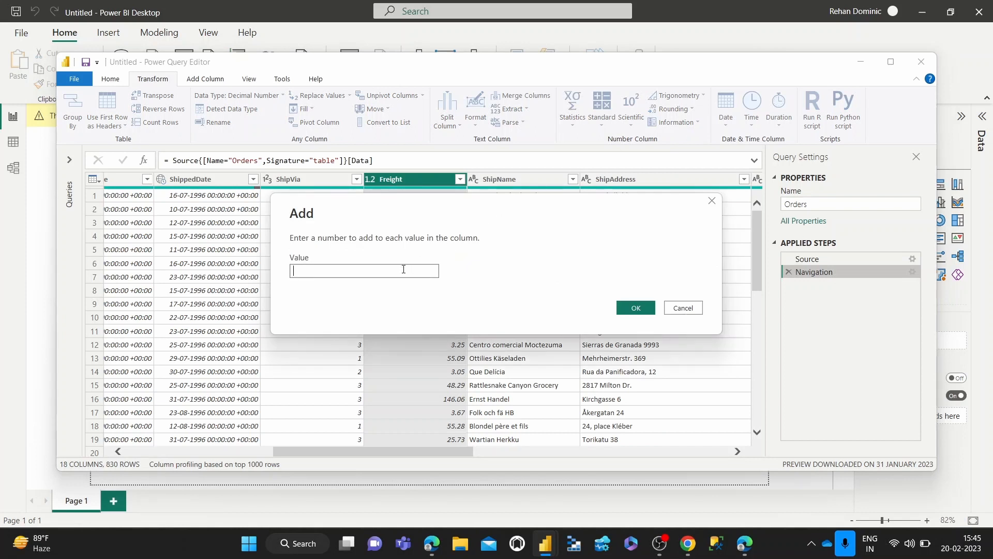
text(10)
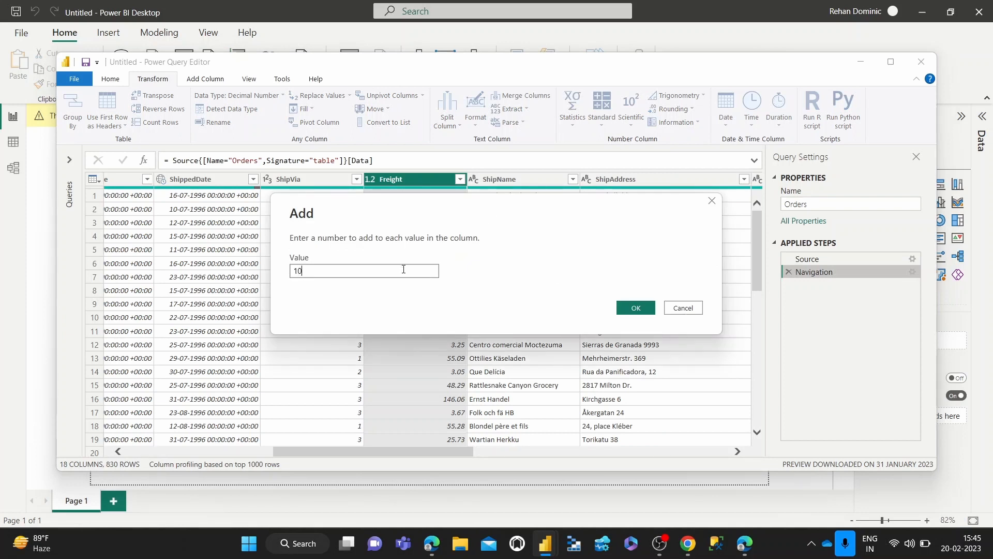
click(635, 307)
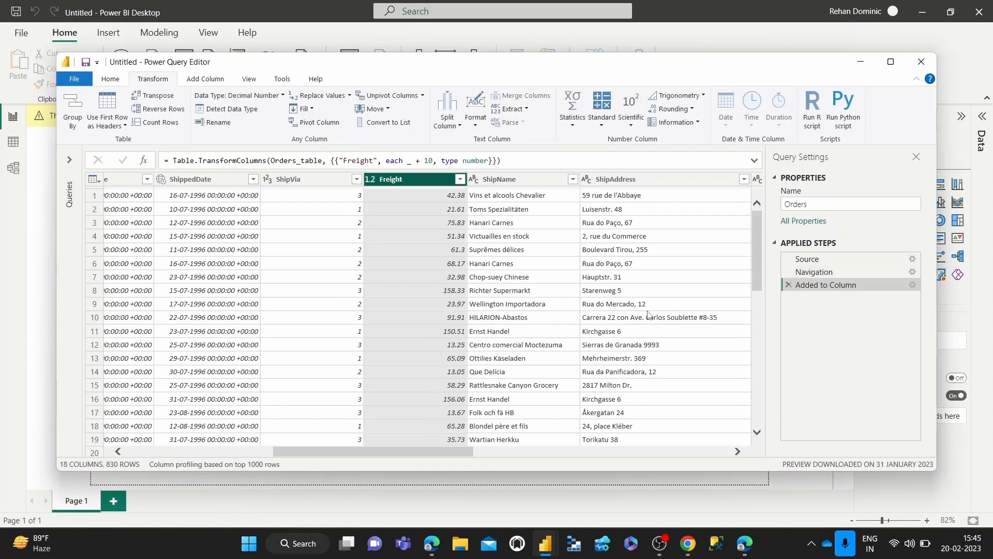